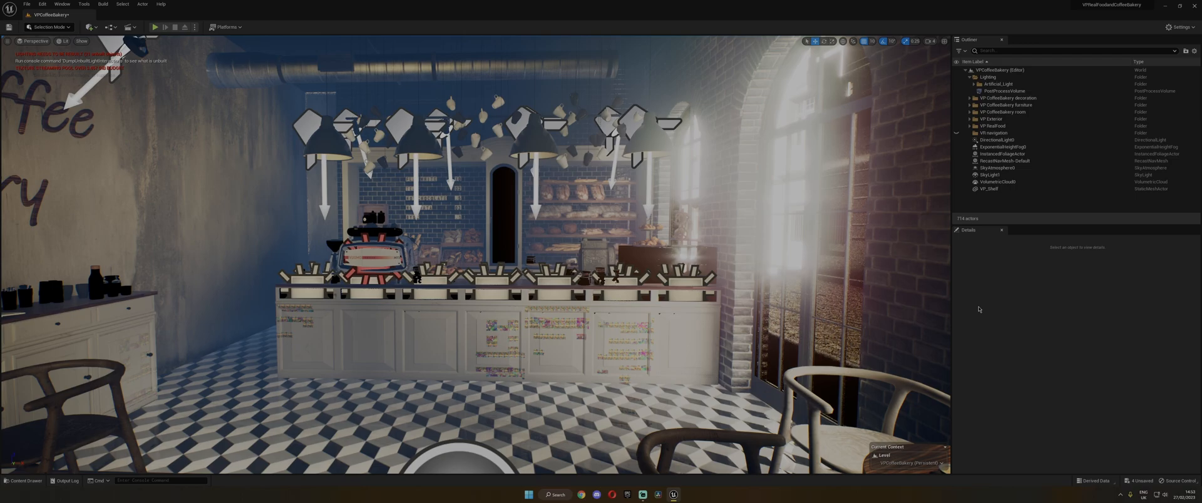
mouse_move(1008, 405)
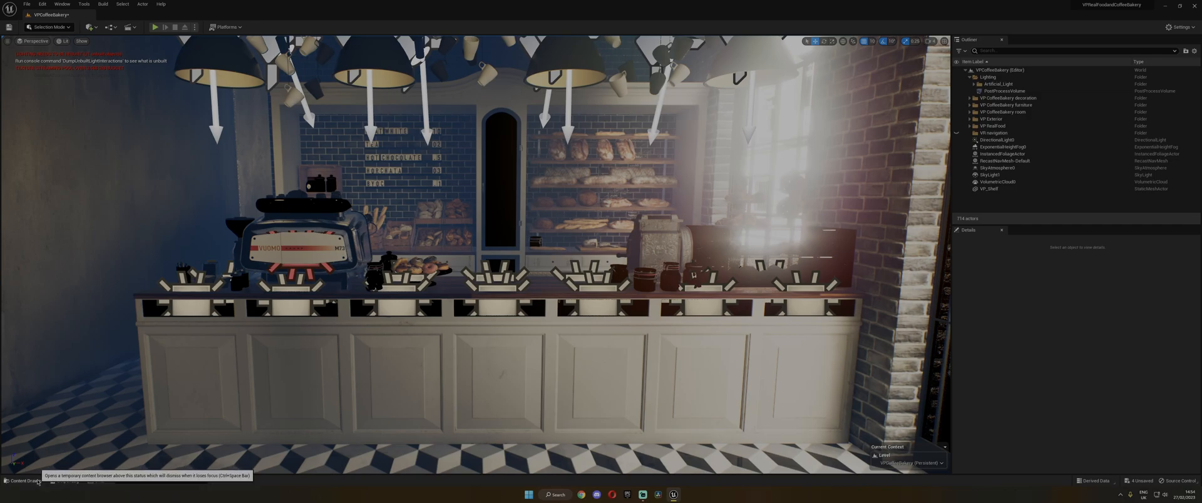
Create a Level Sequence named 'bakery' in a new sequence folder and open it in Sequencer.
left_click(24, 480)
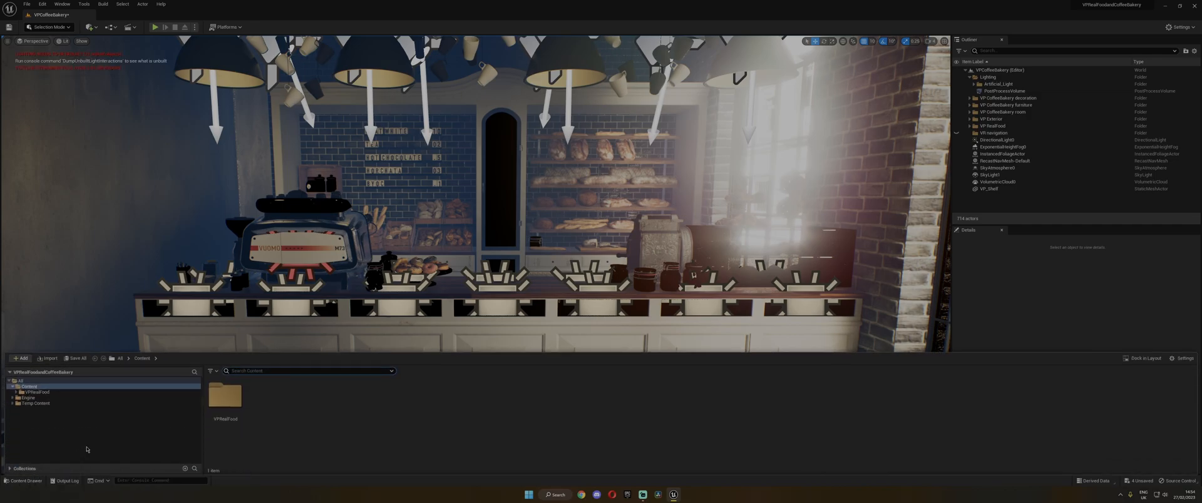
left_click(23, 357)
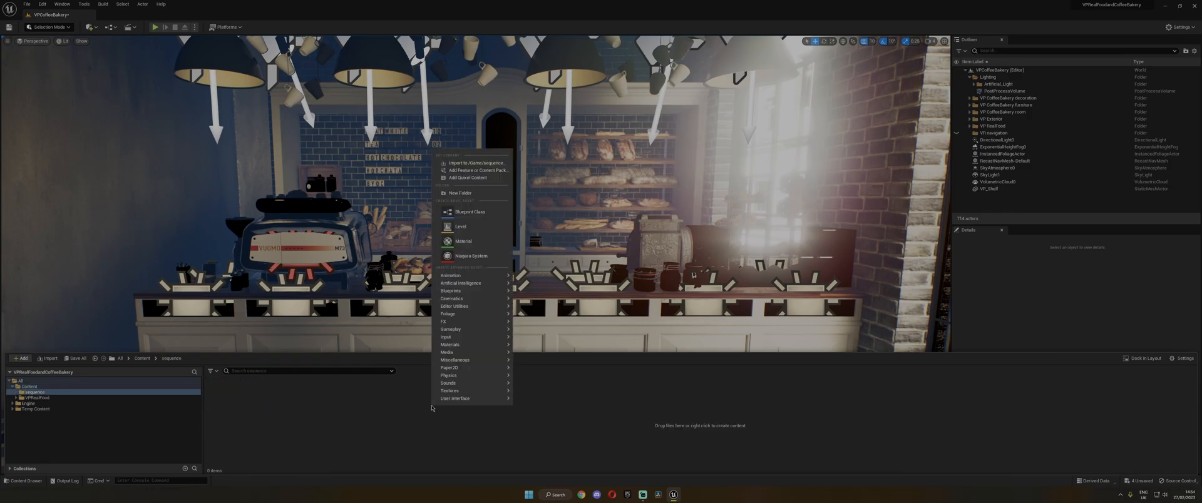
mouse_move(451, 297)
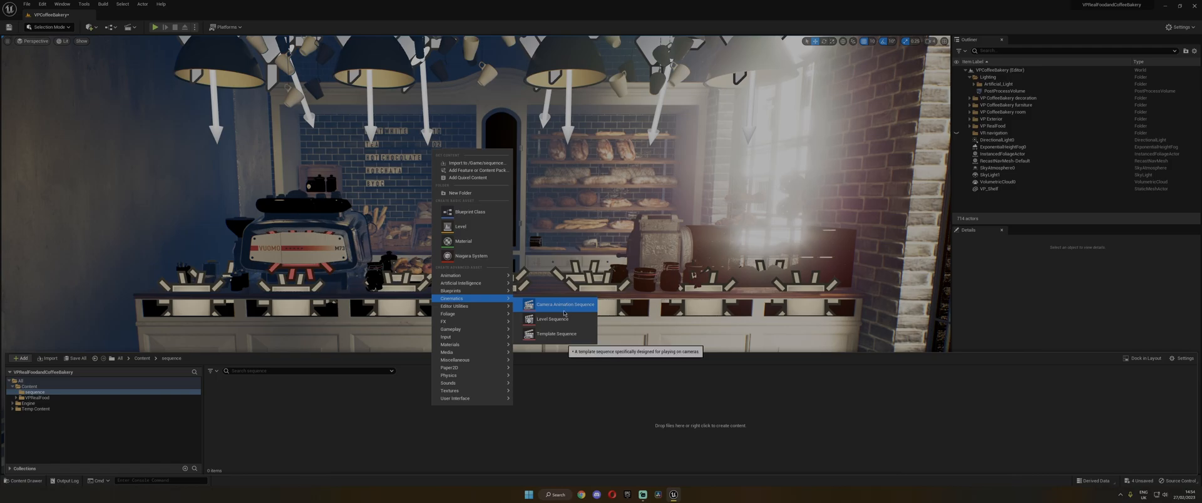
left_click(564, 305)
type("bakery")
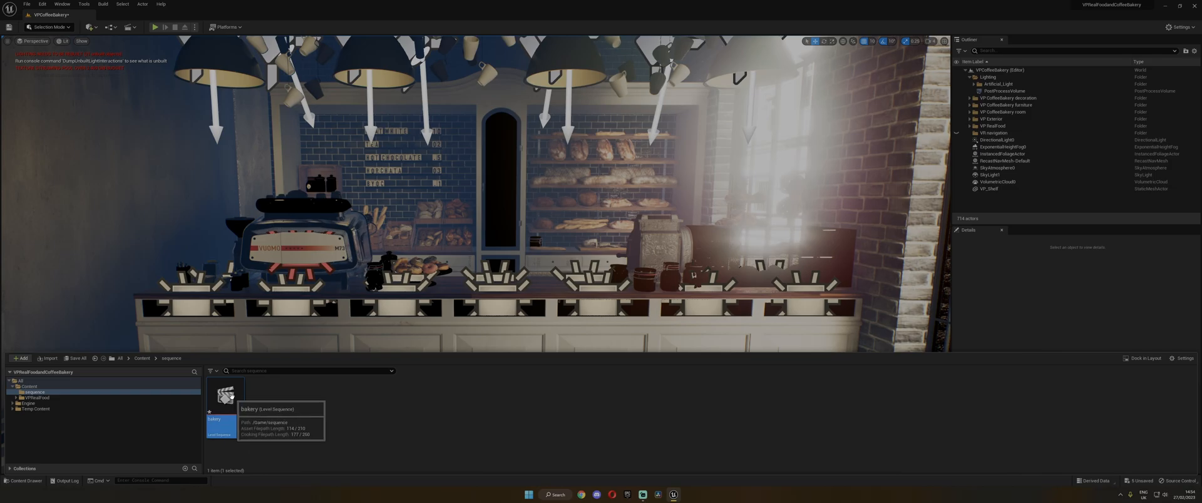
double_click(226, 396)
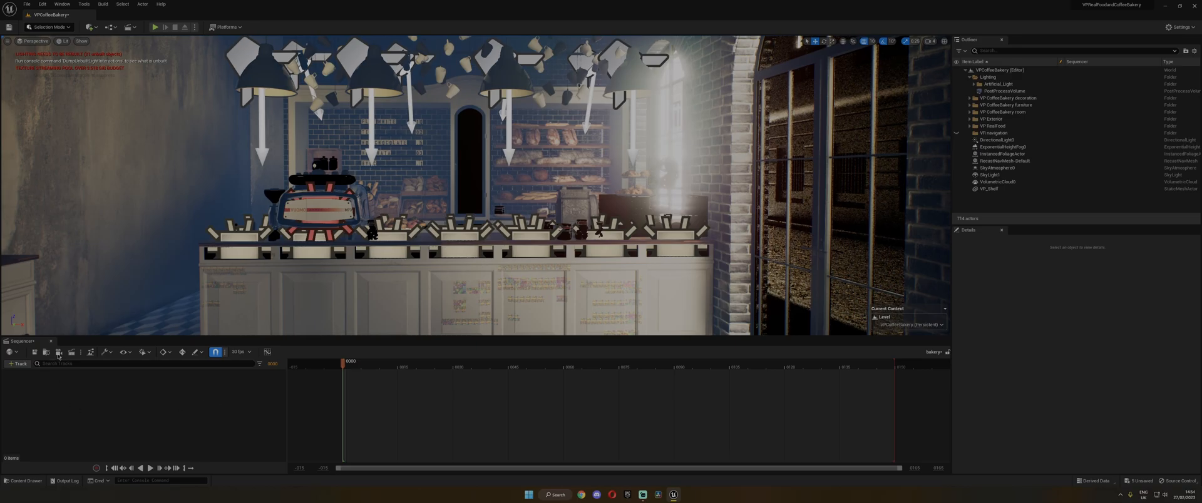
mouse_move(59, 352)
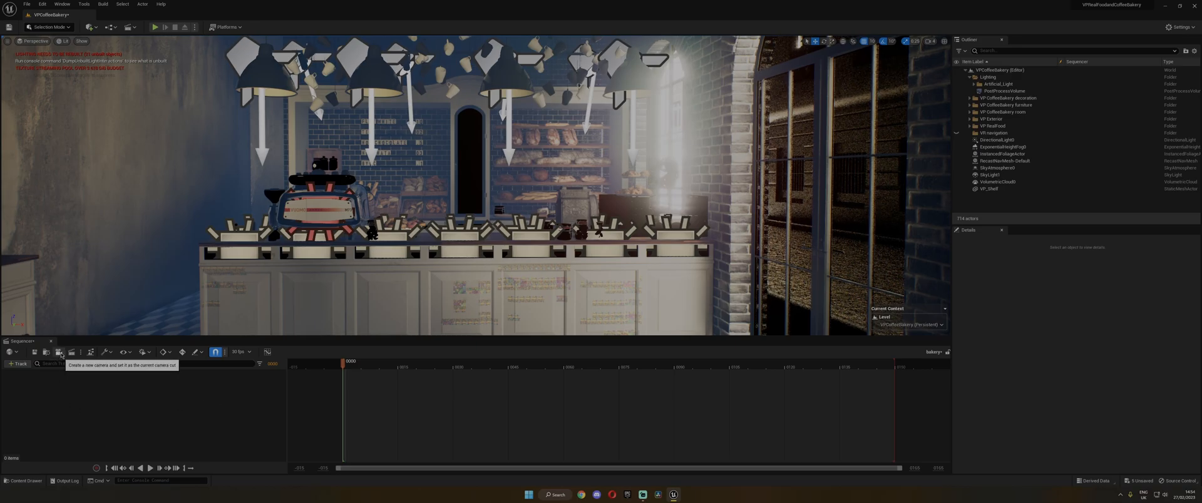
Add a new Cine Camera Actor as the bakery sequence's current camera cut.
left_click(61, 352)
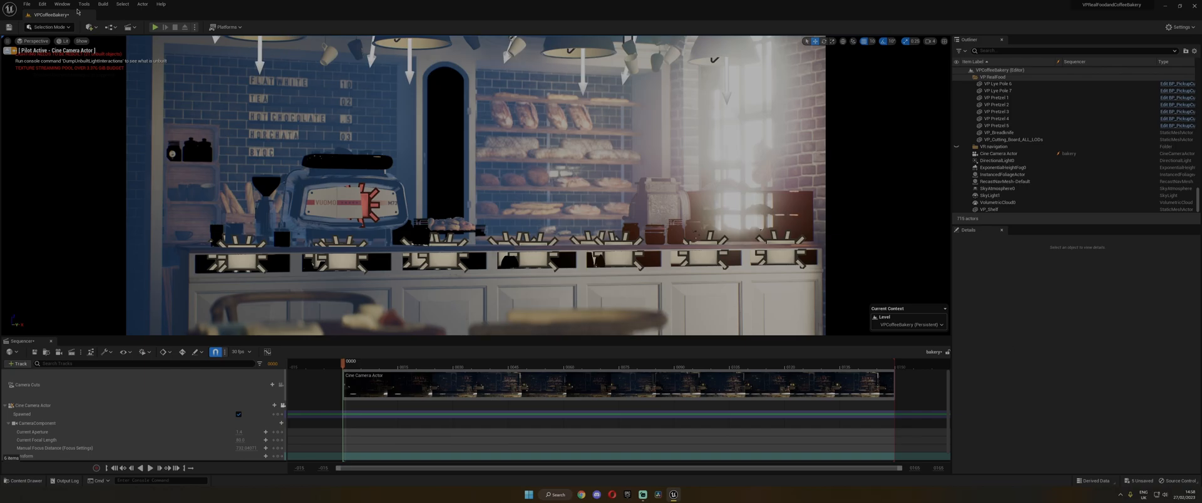
left_click(42, 4)
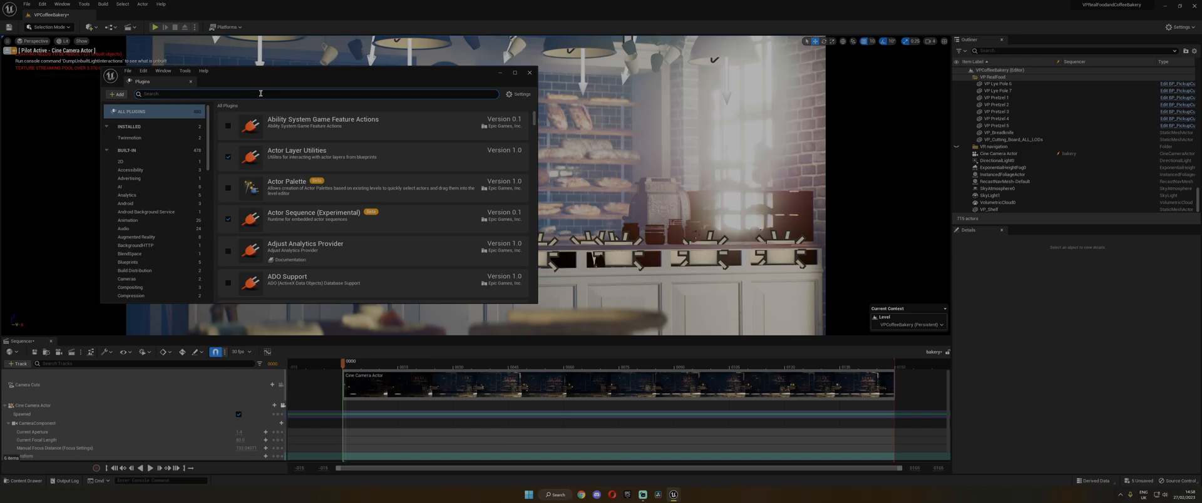
type("movie render")
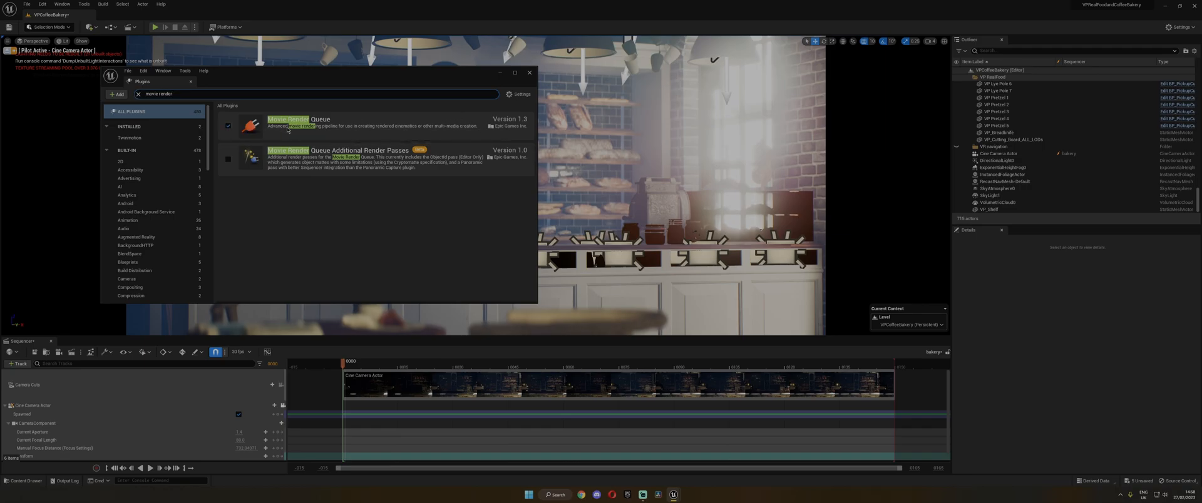
mouse_move(388, 227)
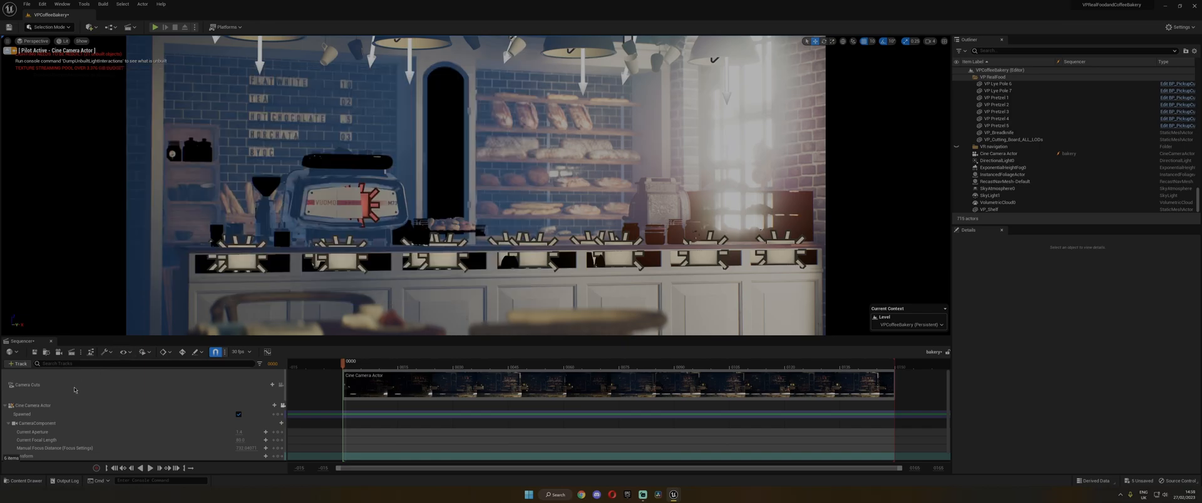
mouse_move(128, 245)
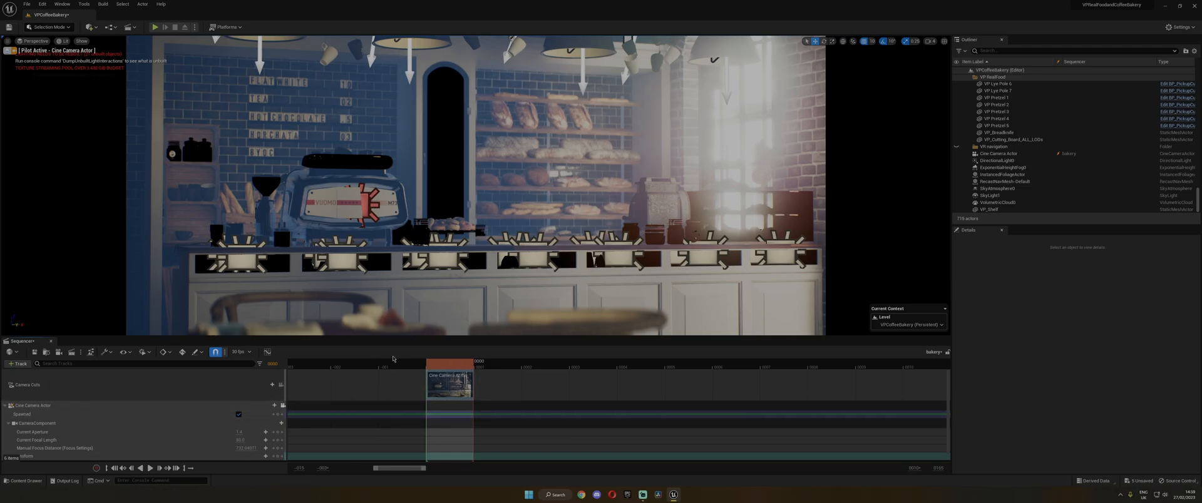
mouse_move(497, 377)
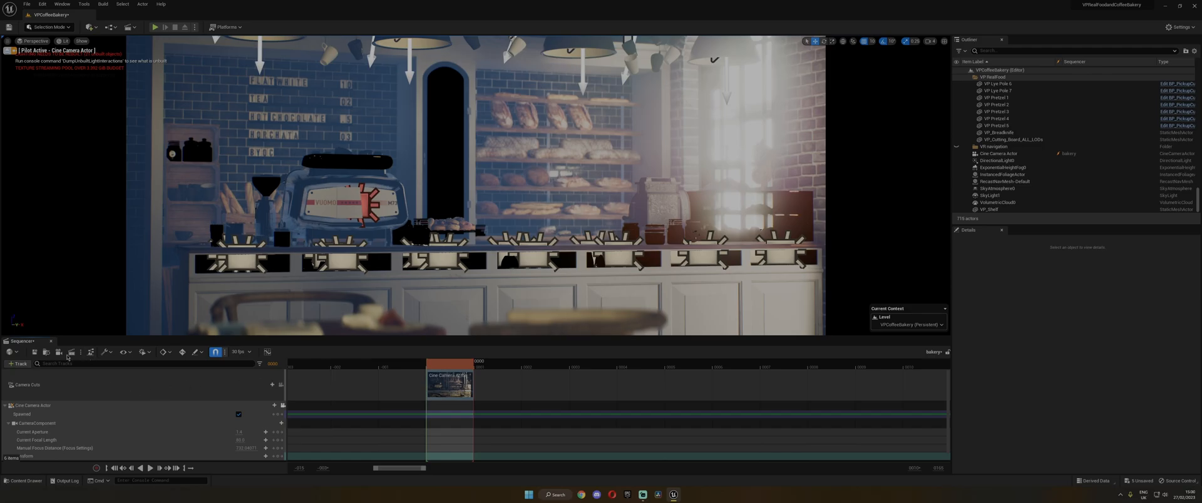
mouse_move(71, 351)
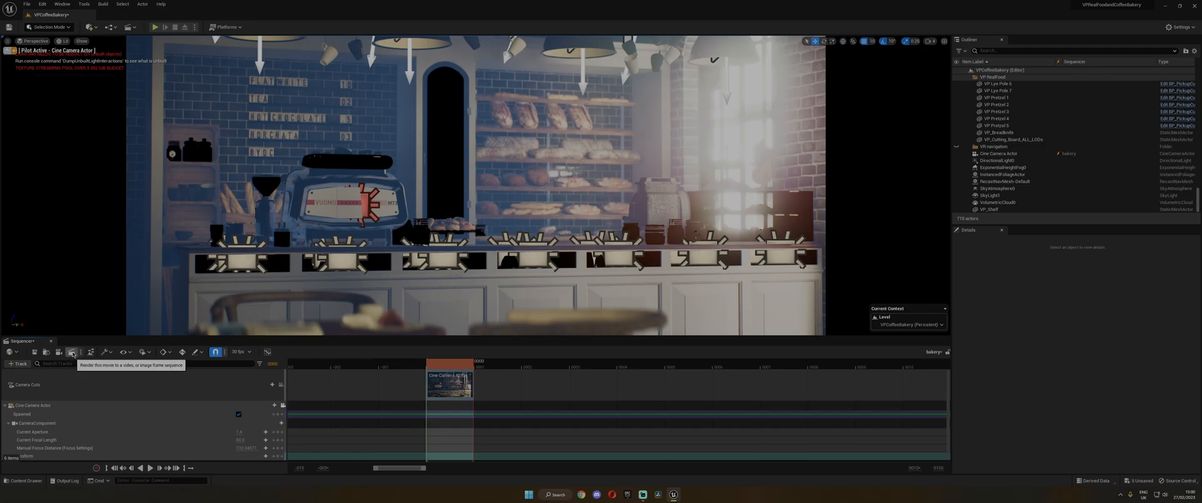
Send the bakery sequence to Movie Render Queue and open the job's Unsaved Config settings.
left_click(72, 352)
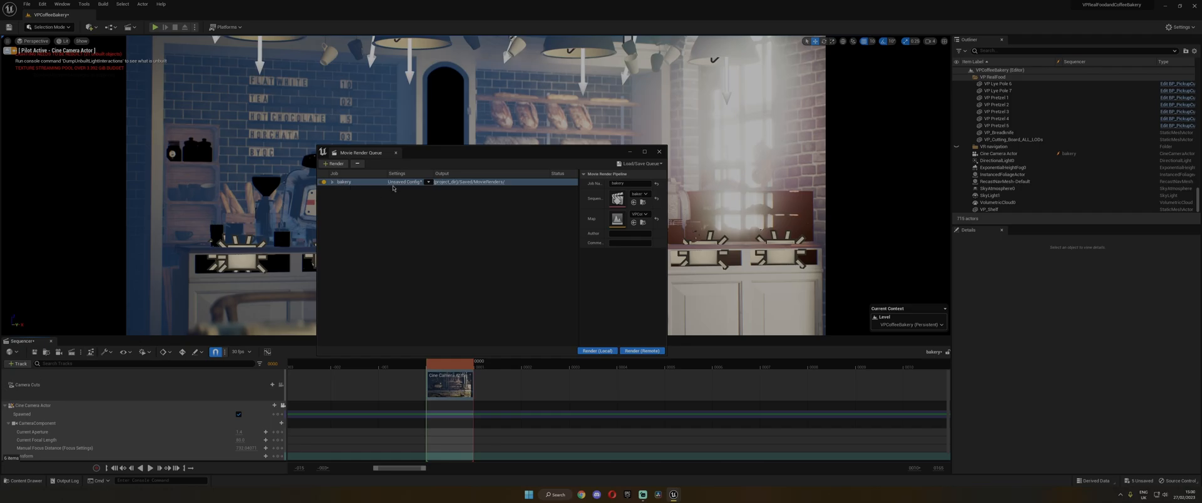
mouse_move(406, 184)
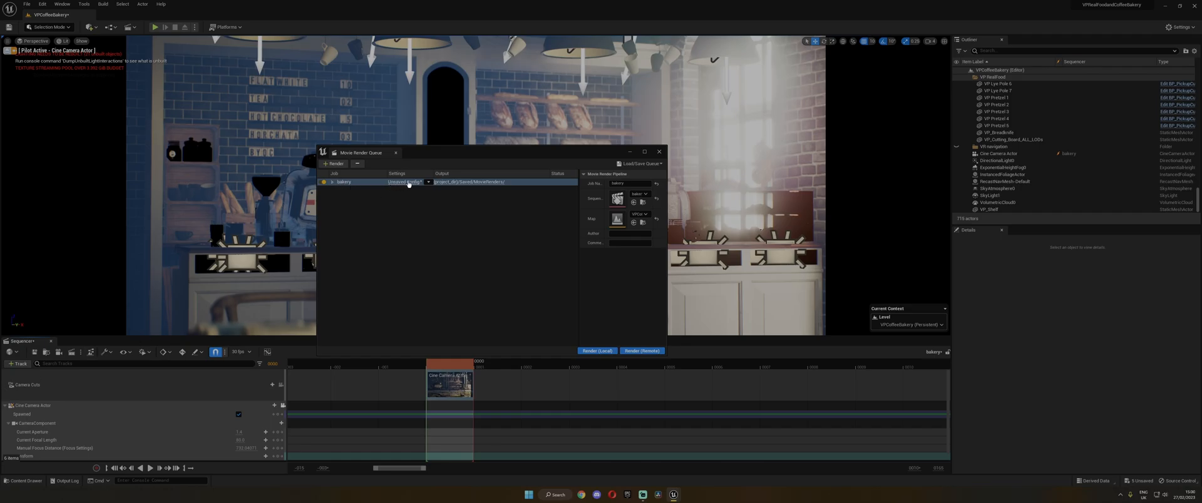
left_click(406, 183)
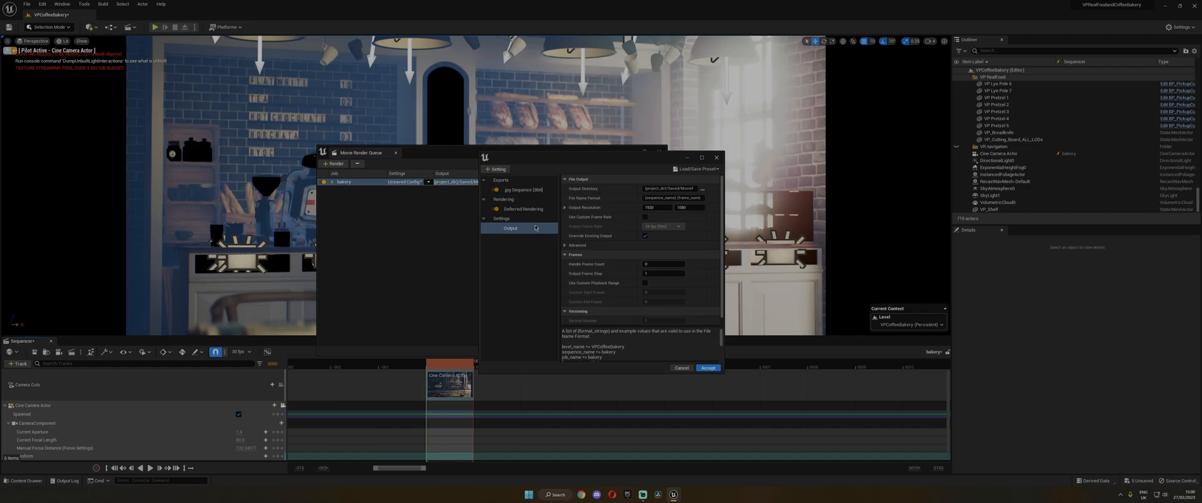
mouse_move(701, 190)
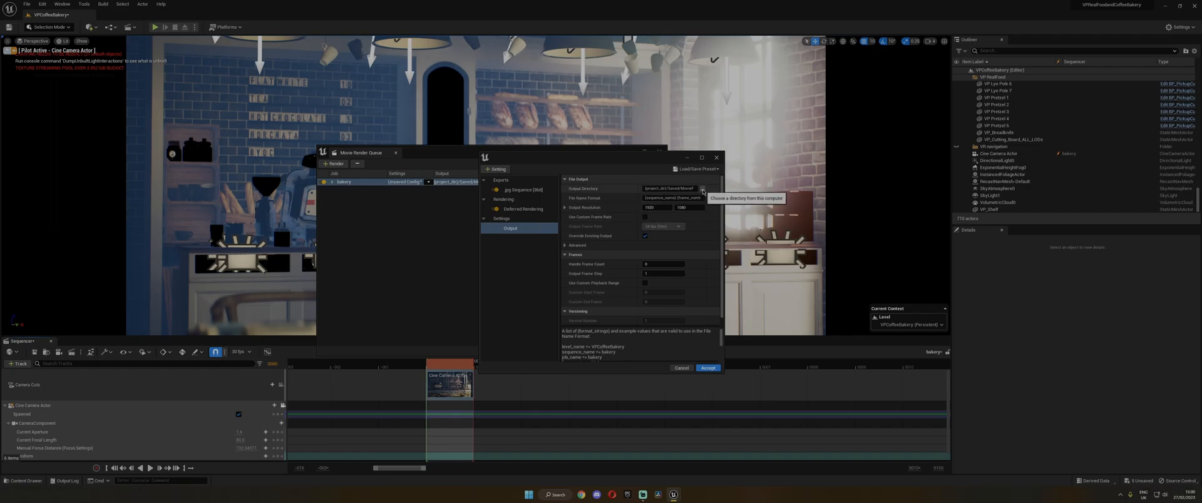
Point the output folder to the bakery project folder and remove Deferred Rendering.
left_click(701, 189)
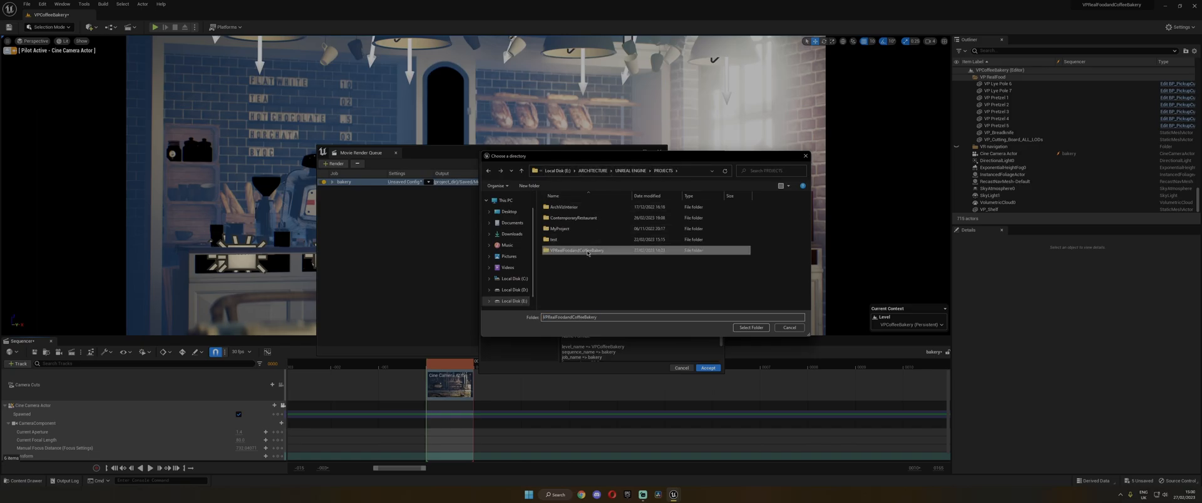
left_click(750, 328)
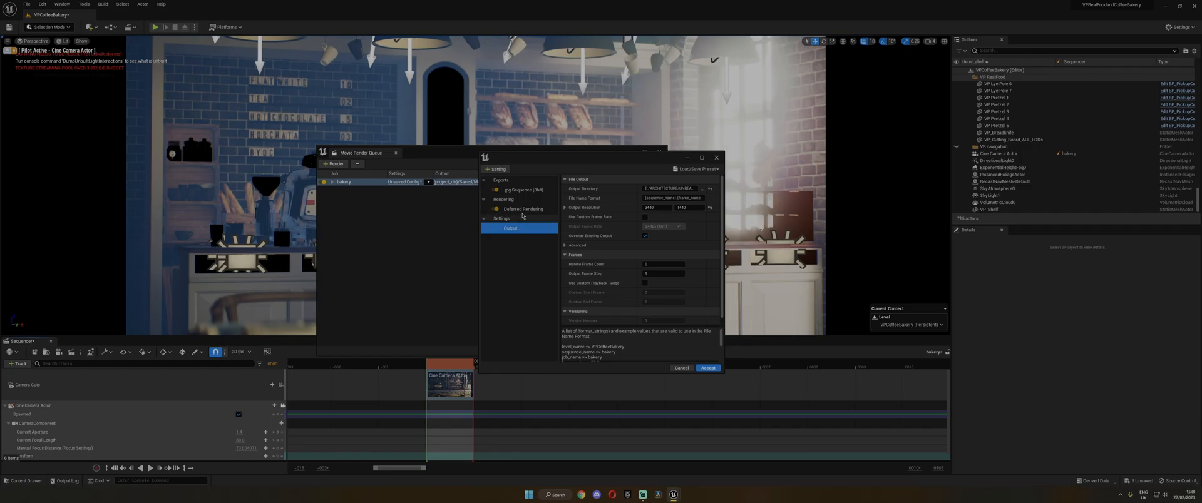
left_click(522, 209)
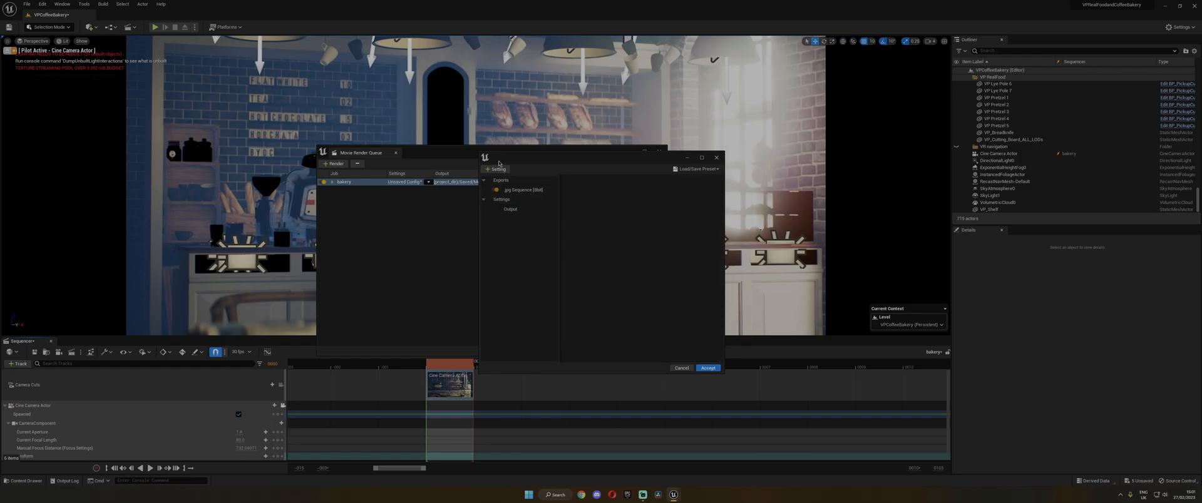
Add PNG Sequence [8bit], Path Tracer and Anti-aliasing settings to the bakery job.
left_click(520, 189)
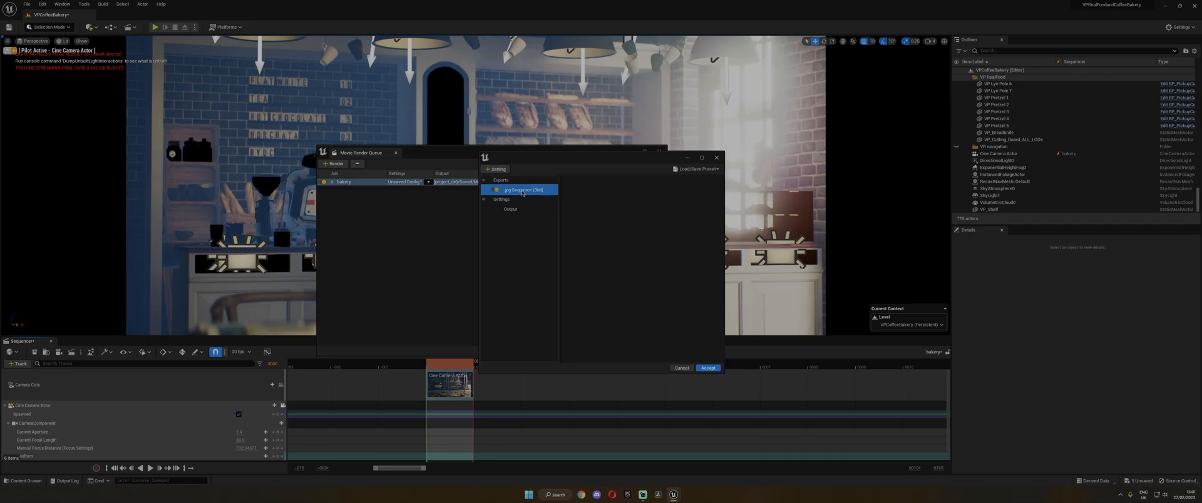
left_click(495, 169)
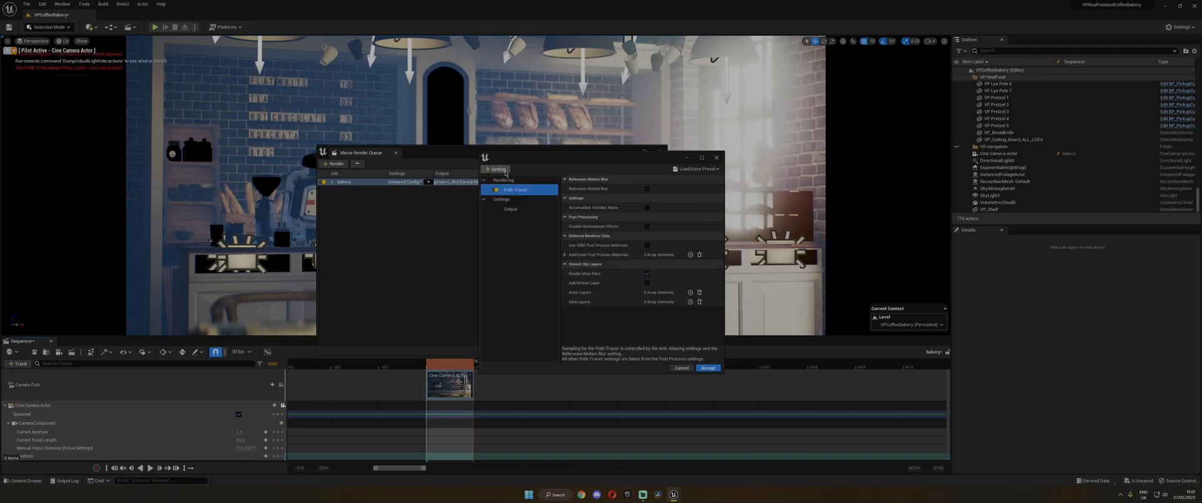
left_click(495, 169)
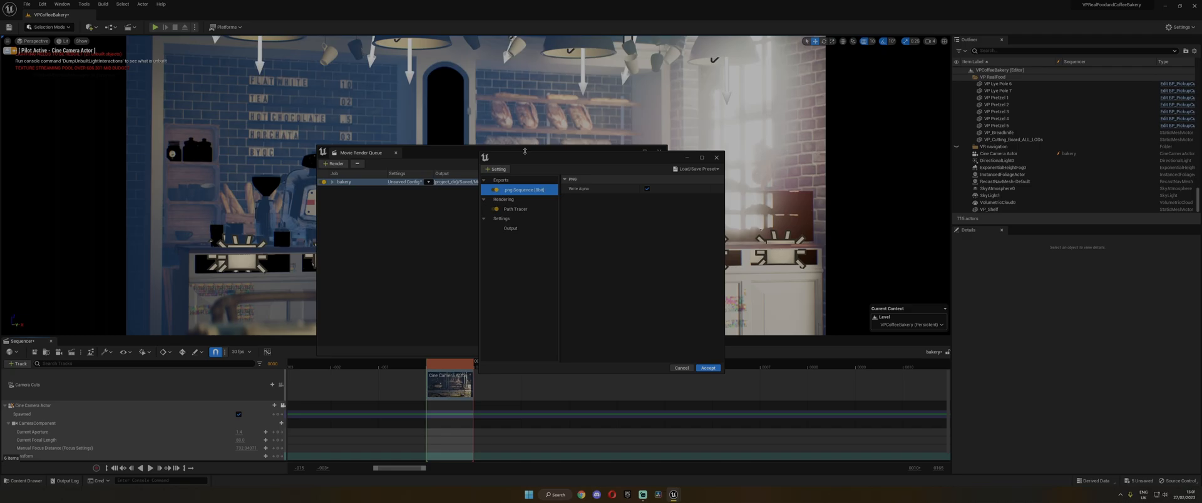
left_click(495, 168)
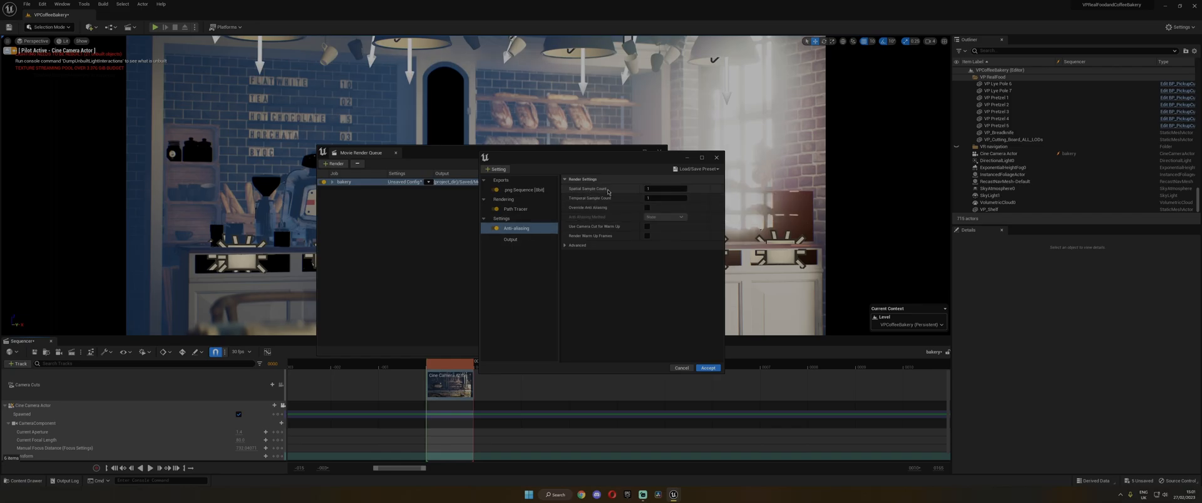
Set Spatial Sample Count to 512, override anti-aliasing to None, and accept.
left_click(665, 189)
type("512")
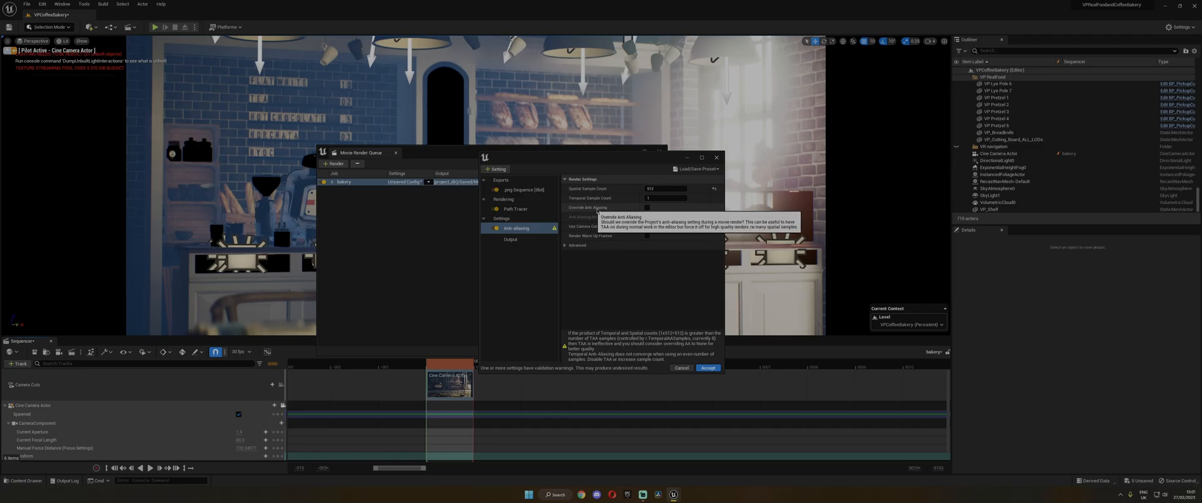
left_click(646, 208)
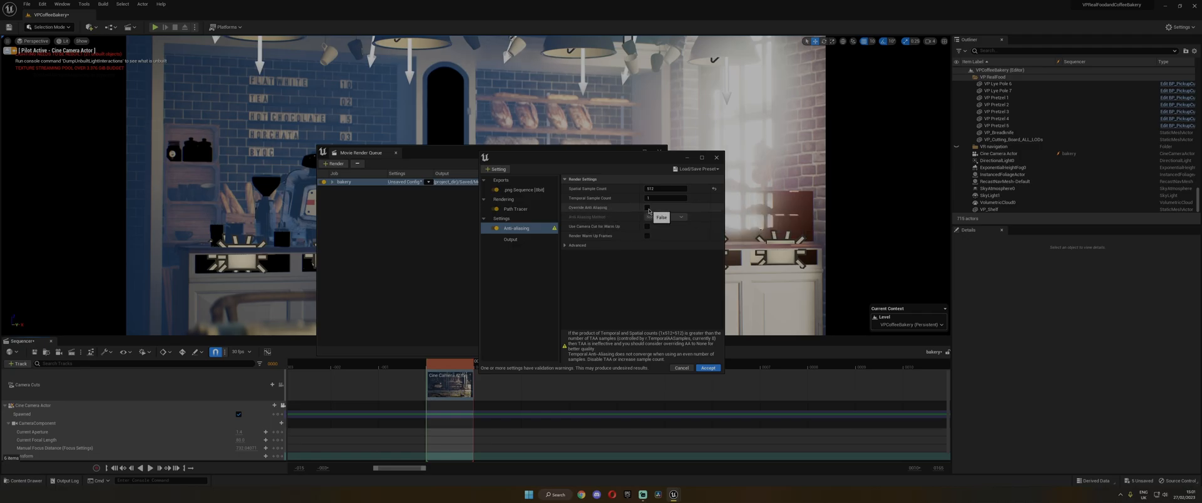
left_click(646, 208)
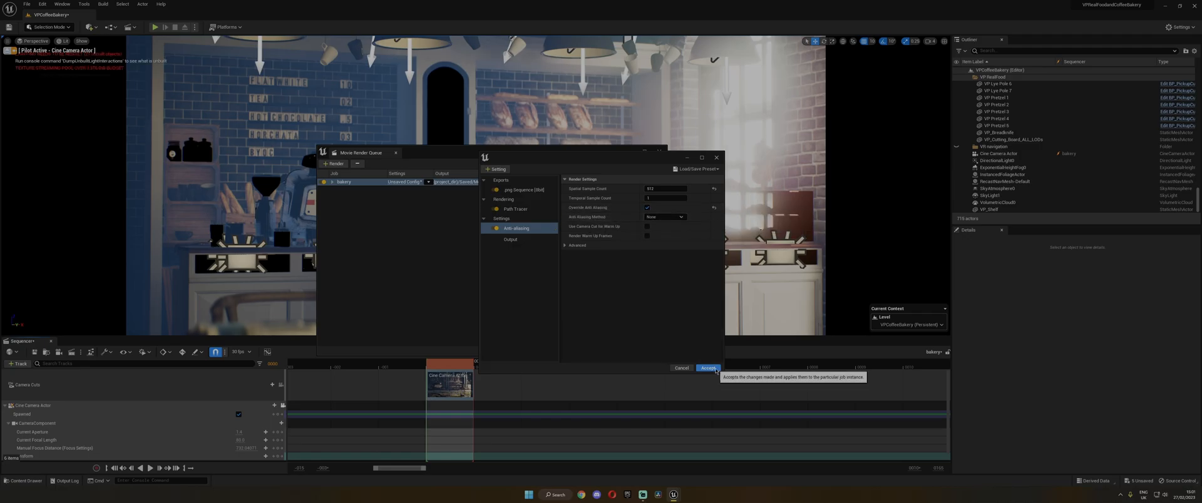
left_click(707, 368)
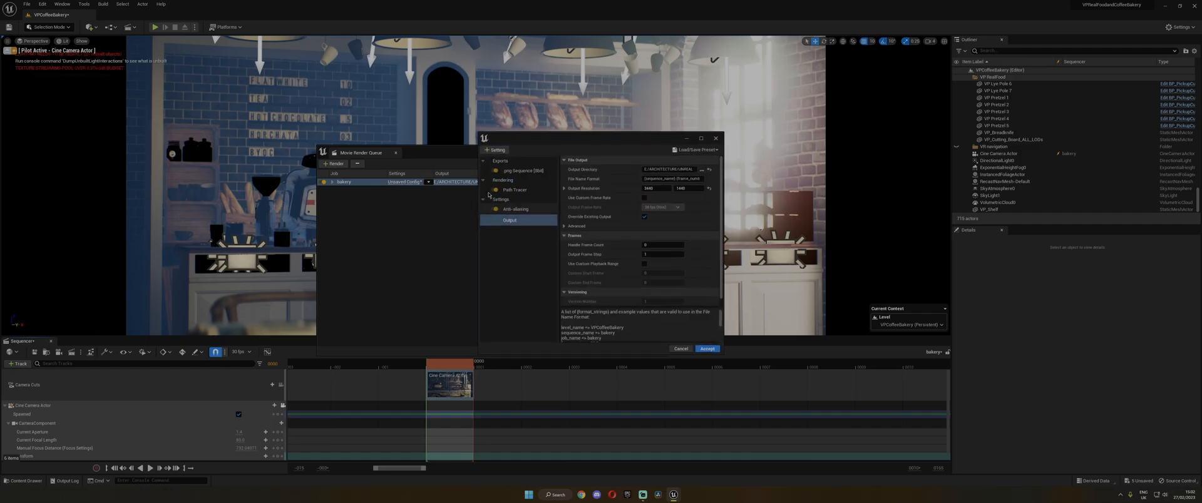
Review the Path Tracer and Anti-aliasing pages, then accept the job settings.
left_click(515, 189)
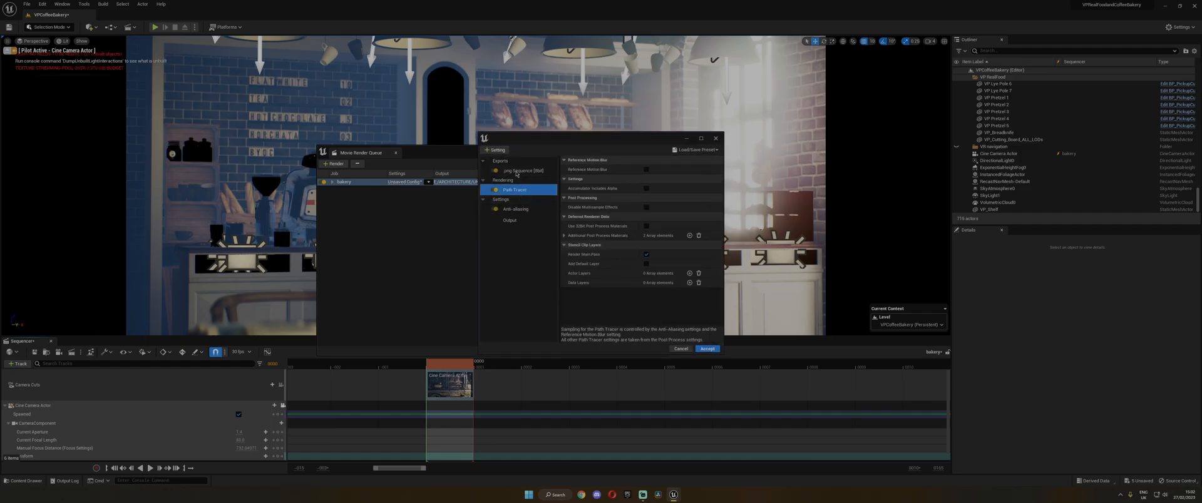
left_click(515, 209)
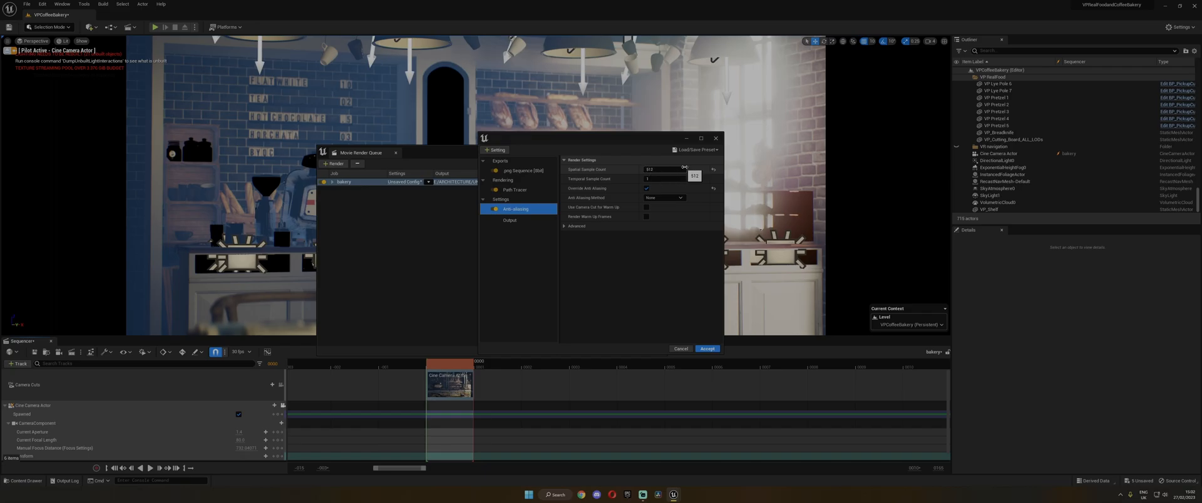
mouse_move(706, 348)
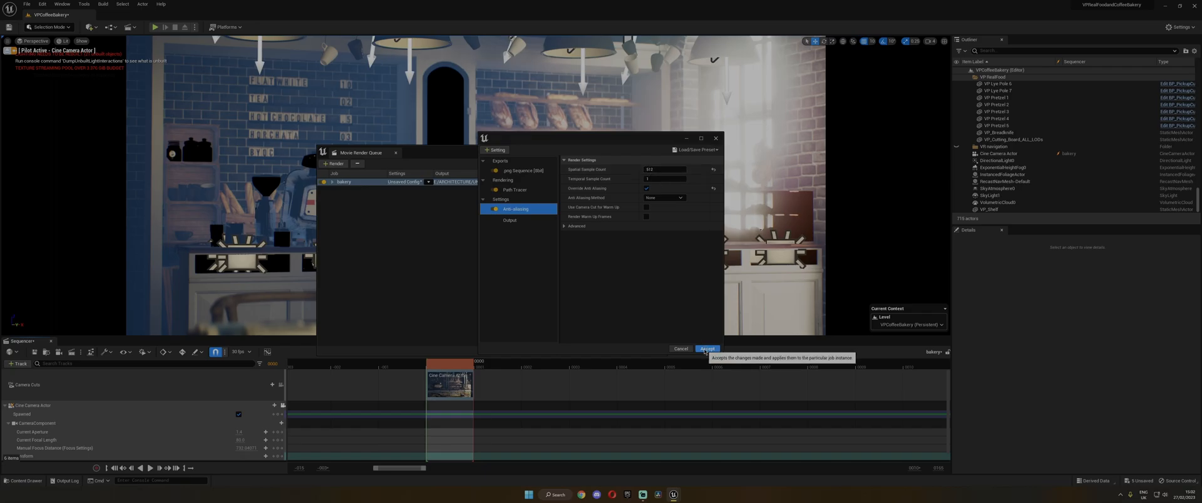
left_click(707, 350)
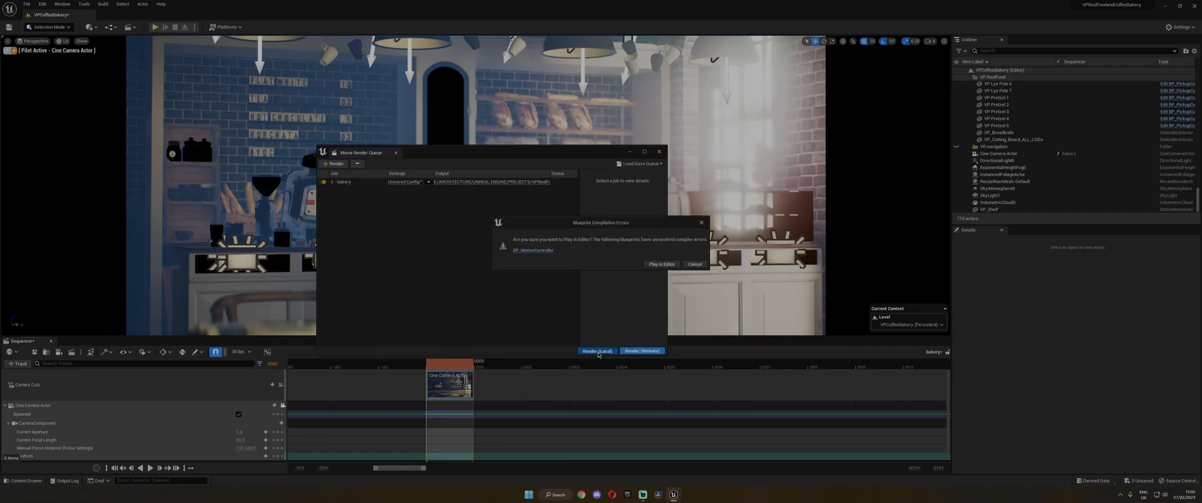
Proceed past the Blueprint Compilation Errors prompt to render the first camera's still.
left_click(659, 264)
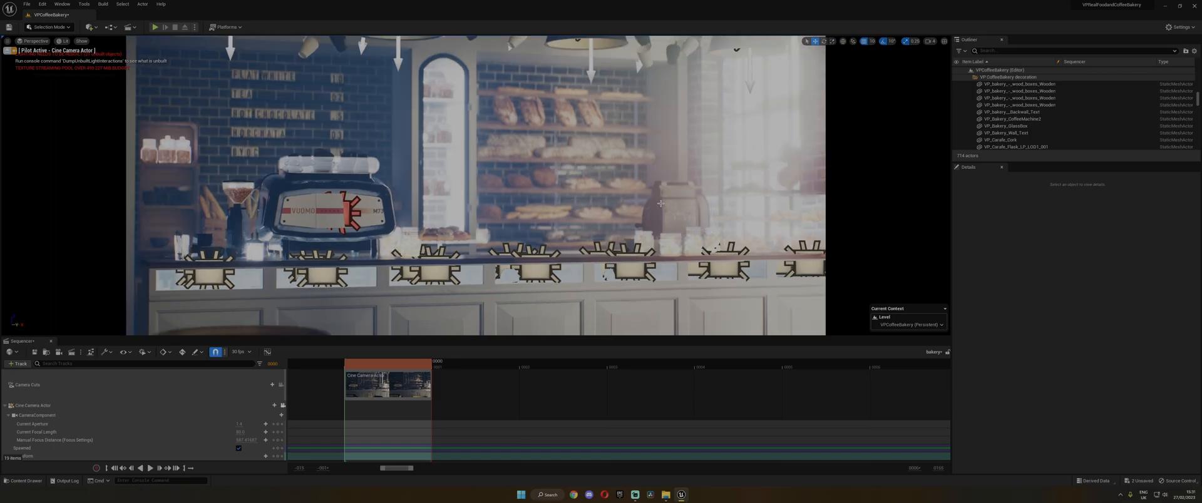
mouse_move(635, 199)
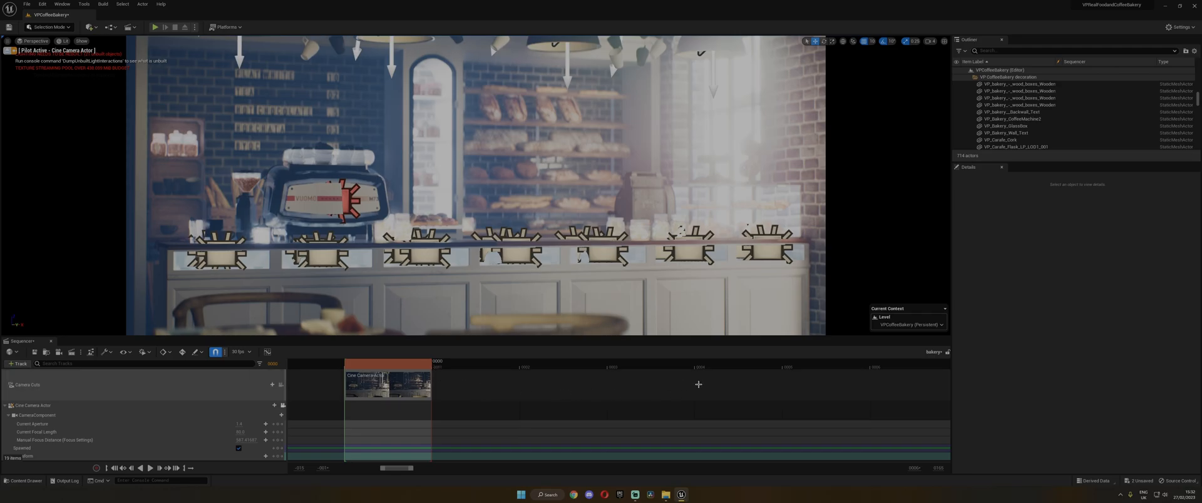
mouse_move(58, 353)
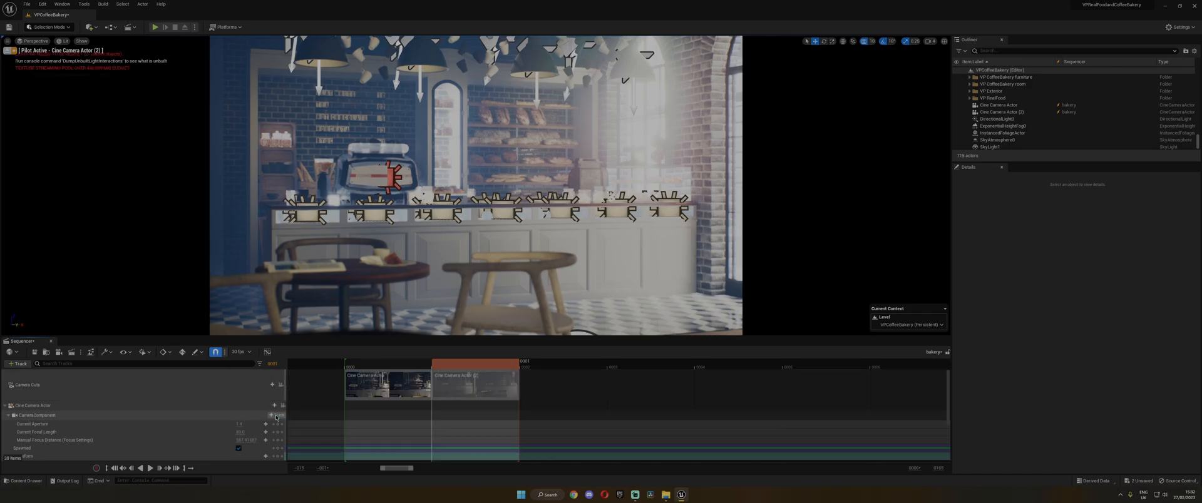
mouse_move(468, 383)
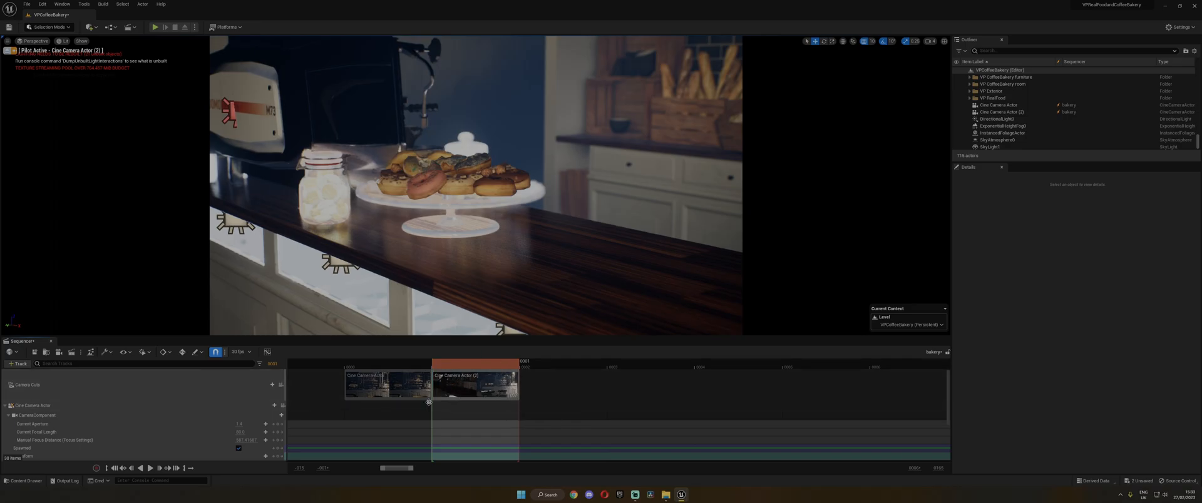
mouse_move(58, 353)
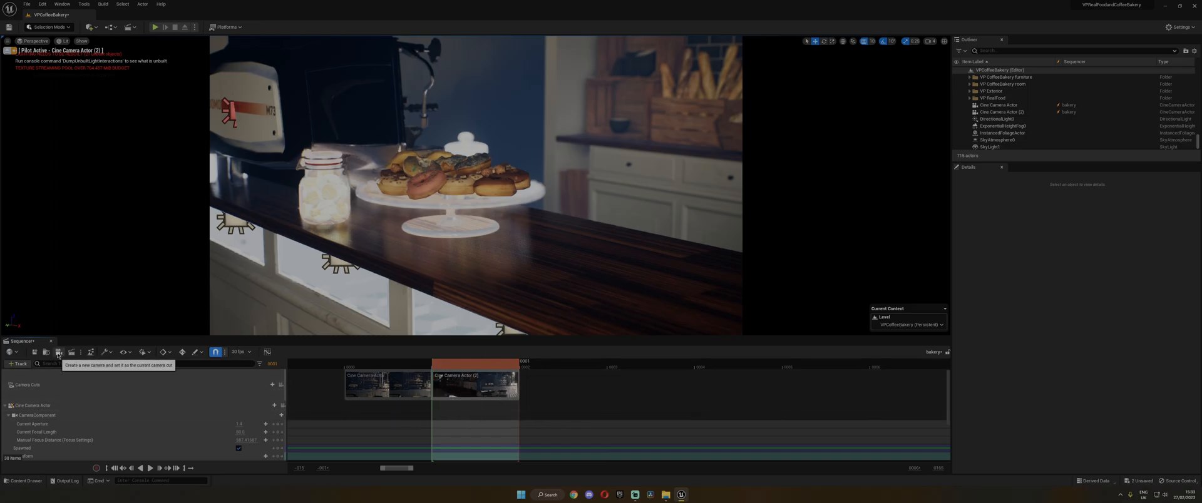
Queue the bakery sequence in Movie Render Queue from the Sequencer toolbar.
left_click(58, 353)
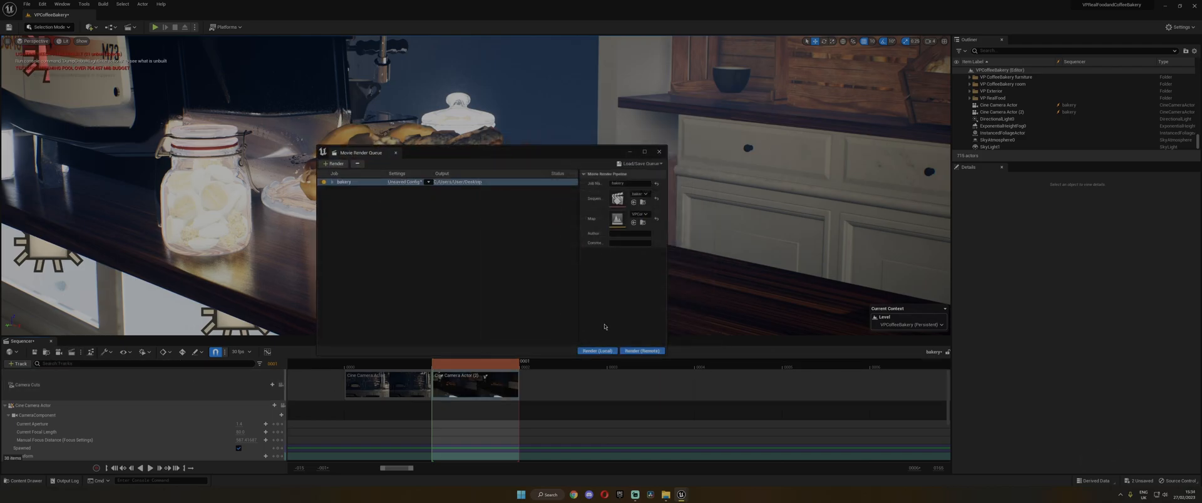
Render the donut close-up still locally, then close Movie Render Queue.
left_click(596, 351)
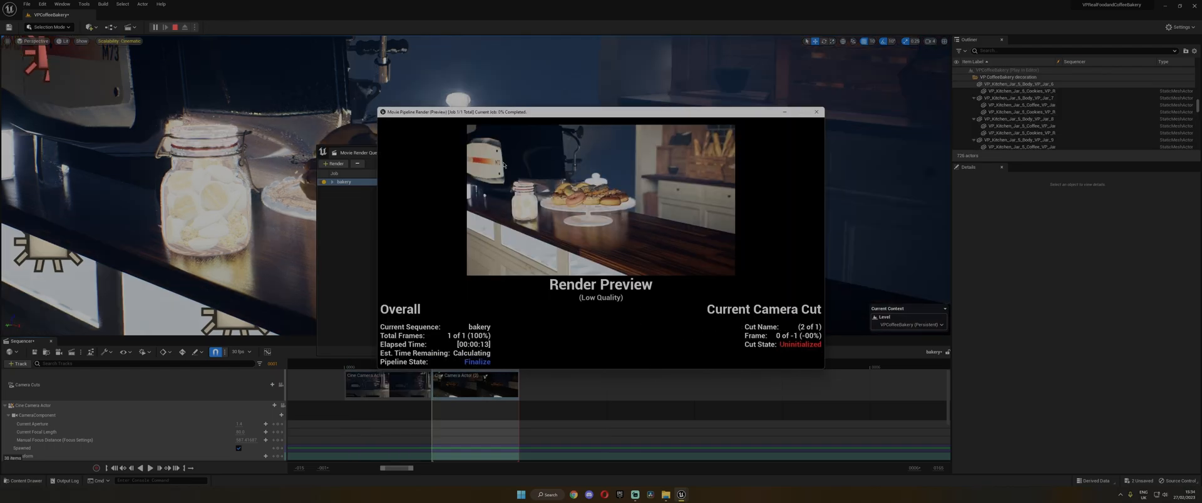
left_click(815, 112)
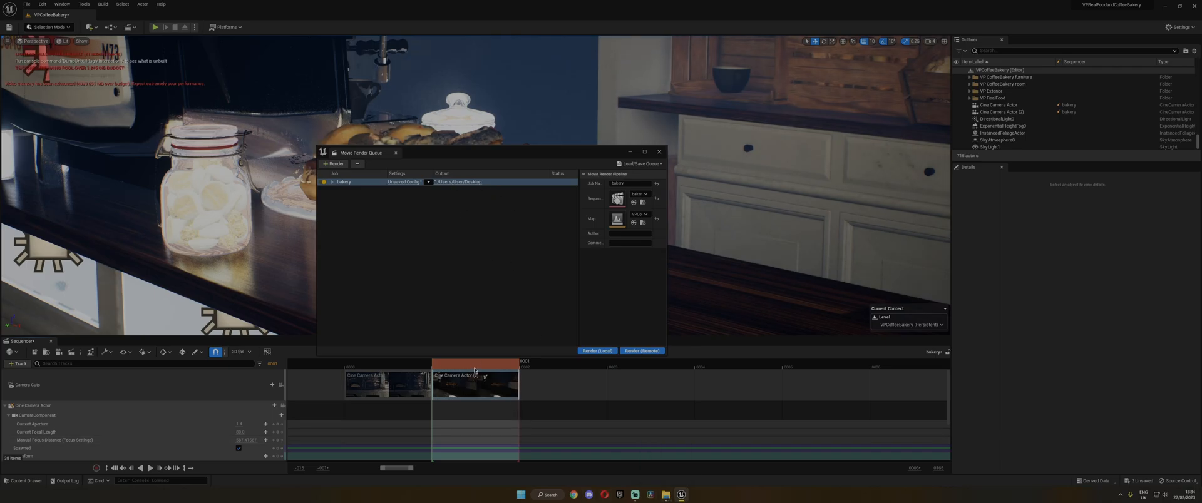
left_click(658, 151)
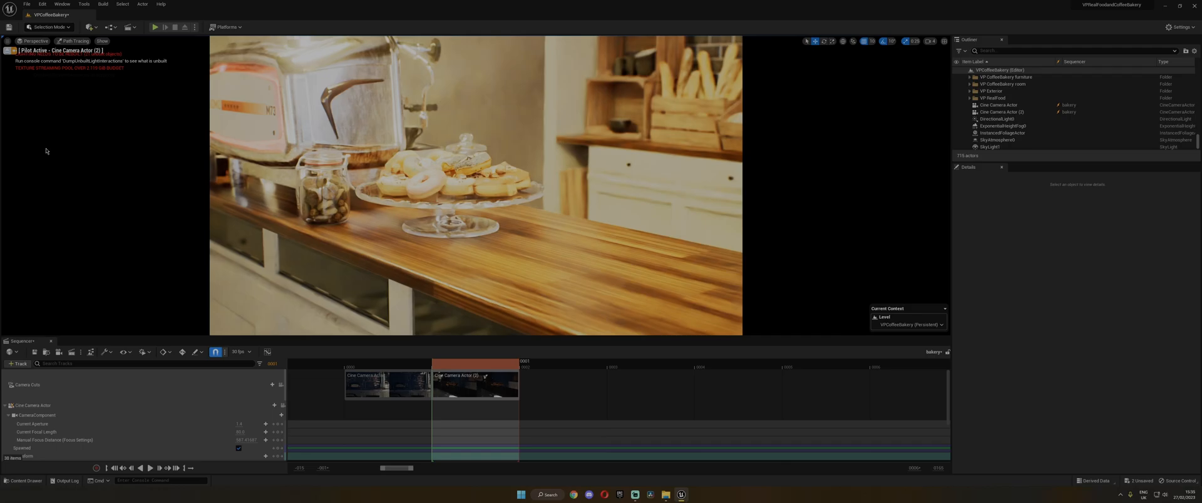
mouse_move(86, 175)
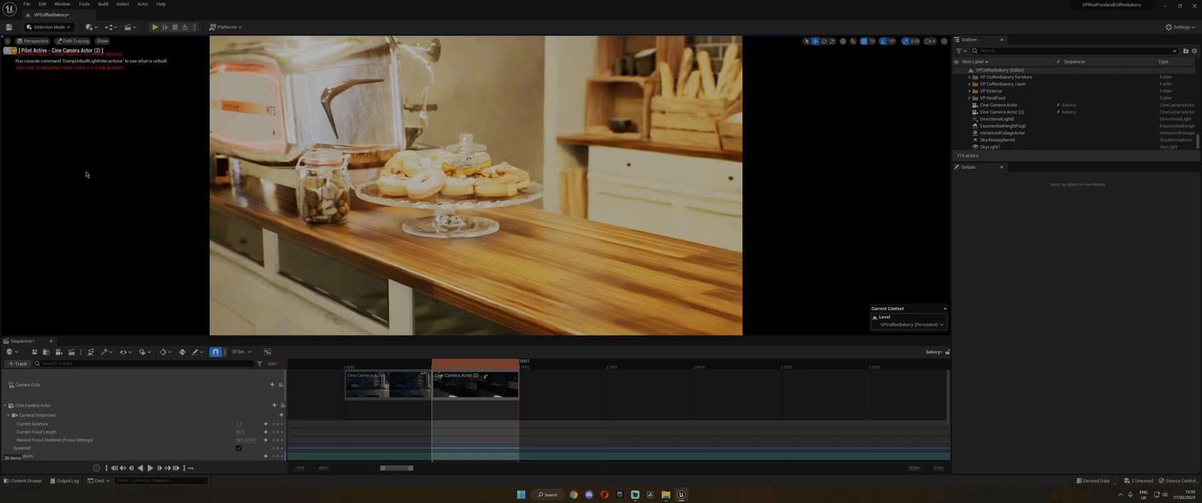